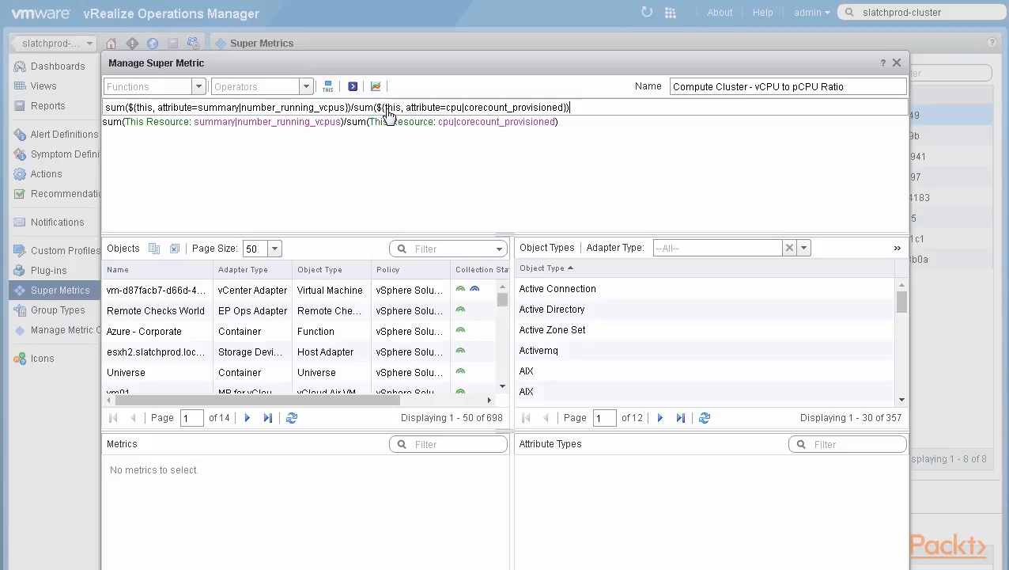
mouse_move(398, 176)
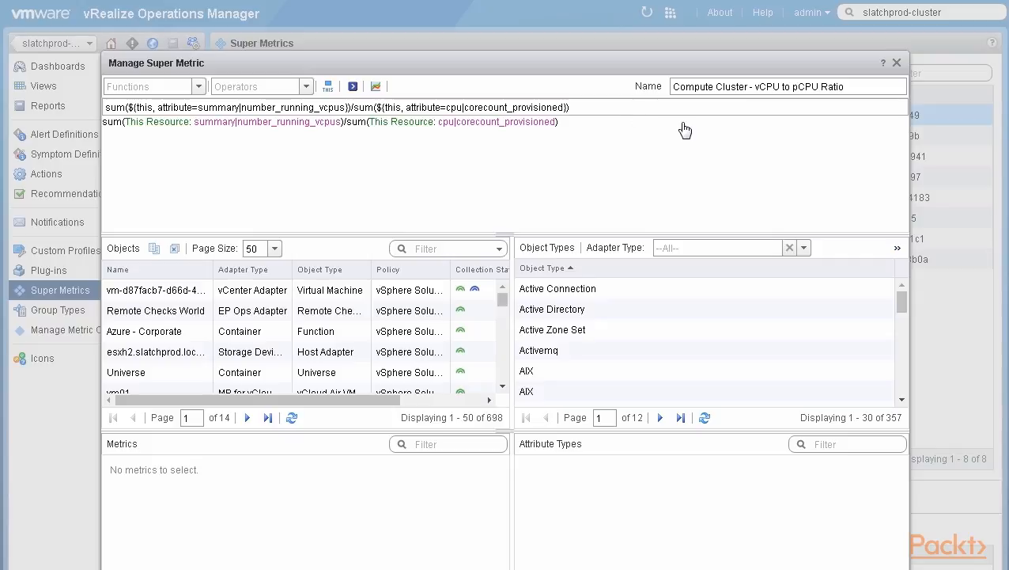
mouse_move(770, 111)
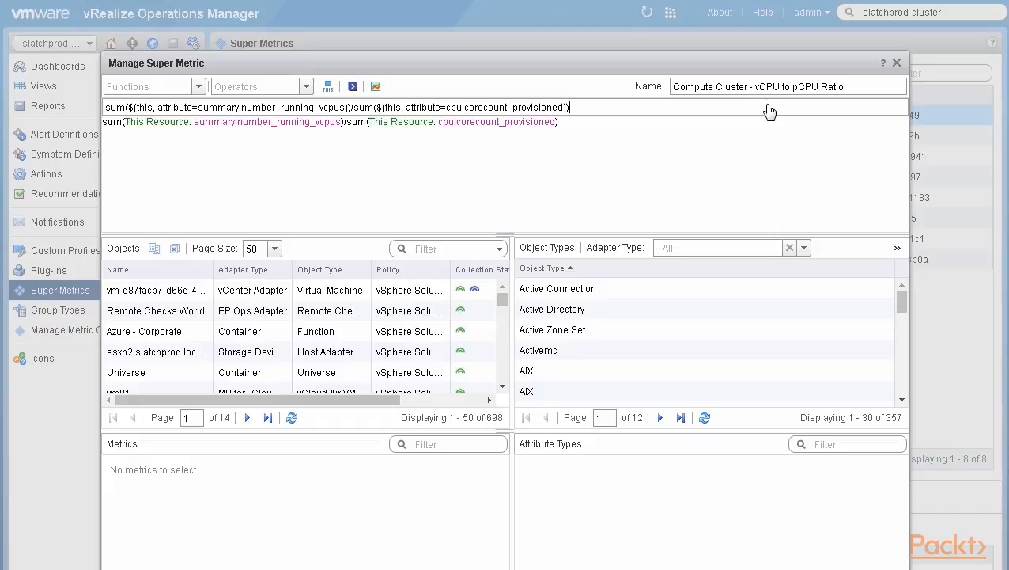
mouse_move(751, 71)
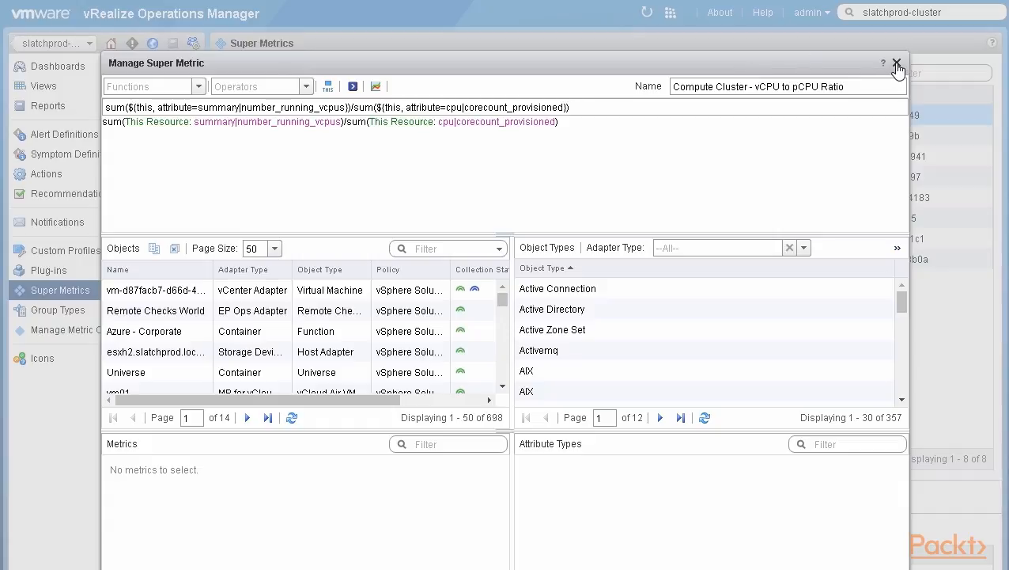
Chart the cluster's CPU Allocation Current Size (Cores) over the last month, steady at 22.
left_click(896, 63)
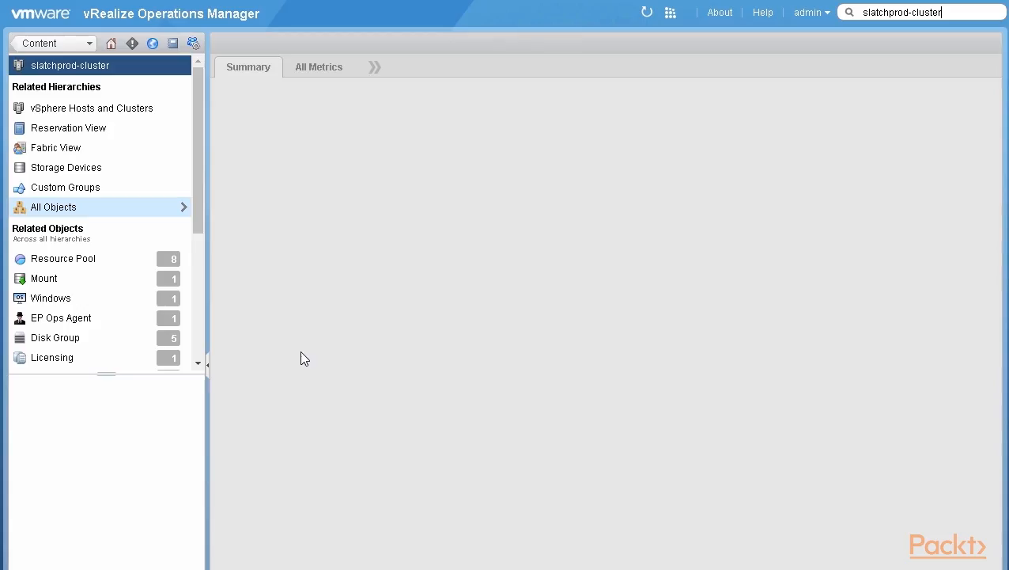
left_click(318, 66)
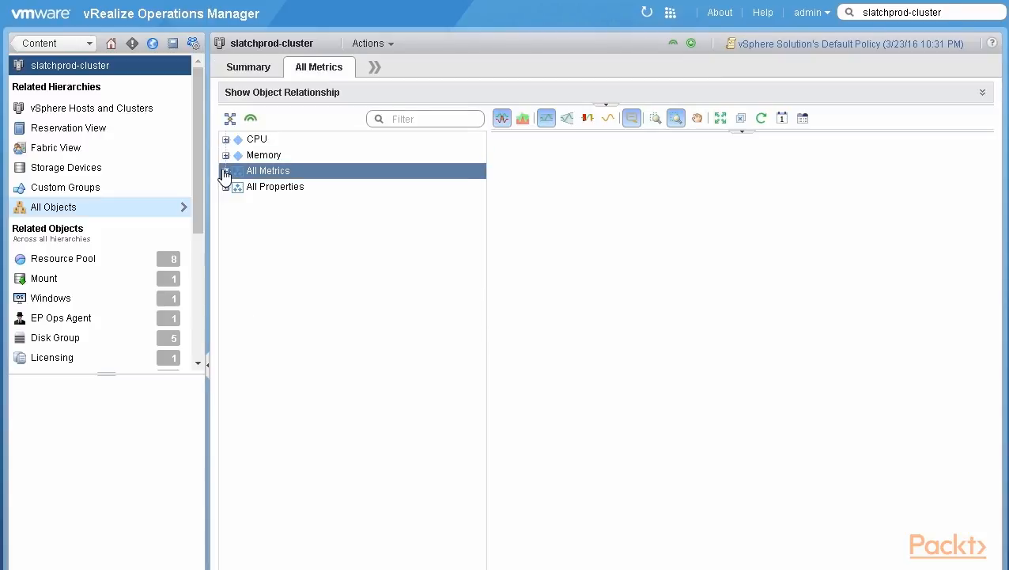
left_click(226, 171)
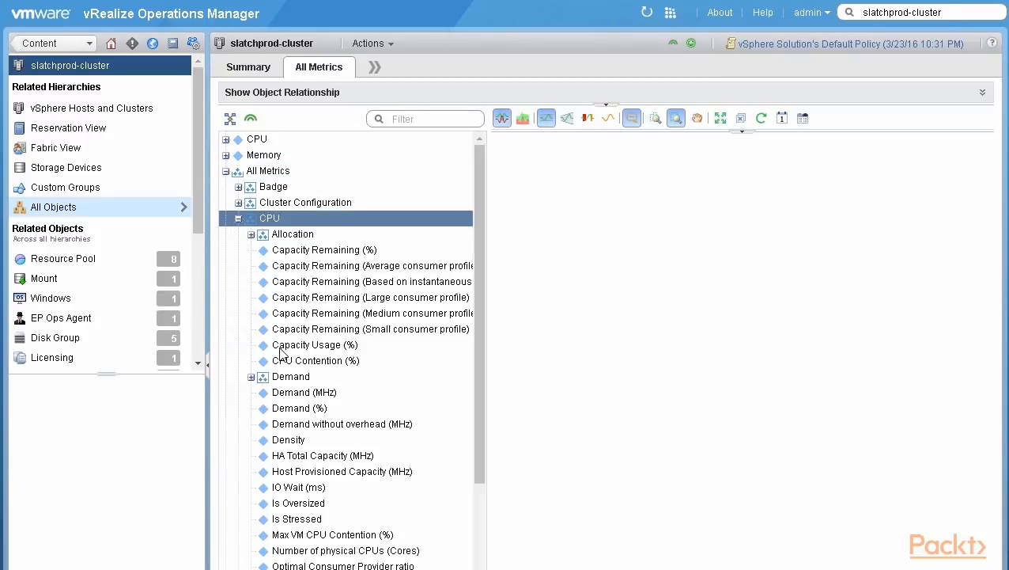
left_click(304, 391)
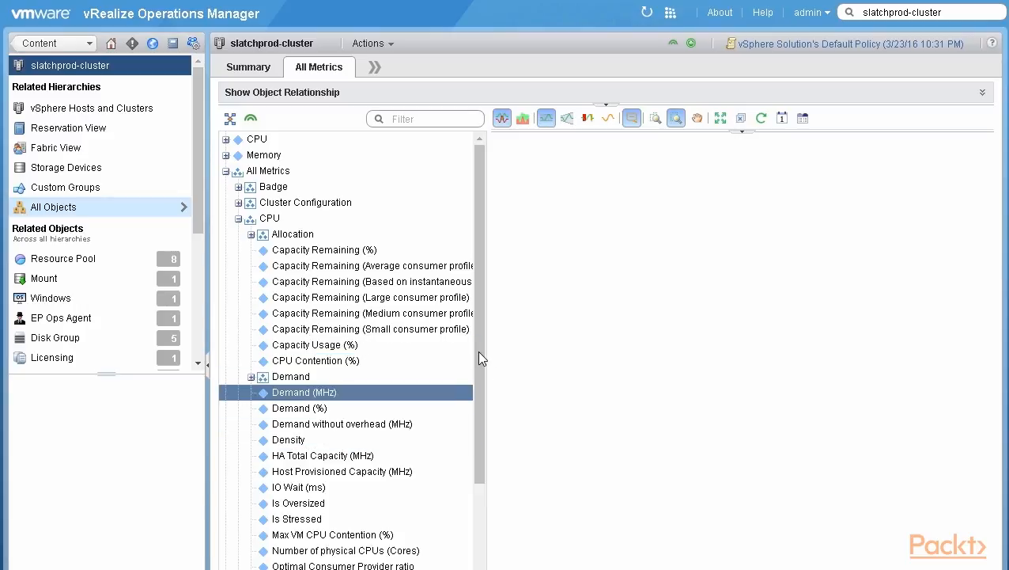
scroll("down", 3)
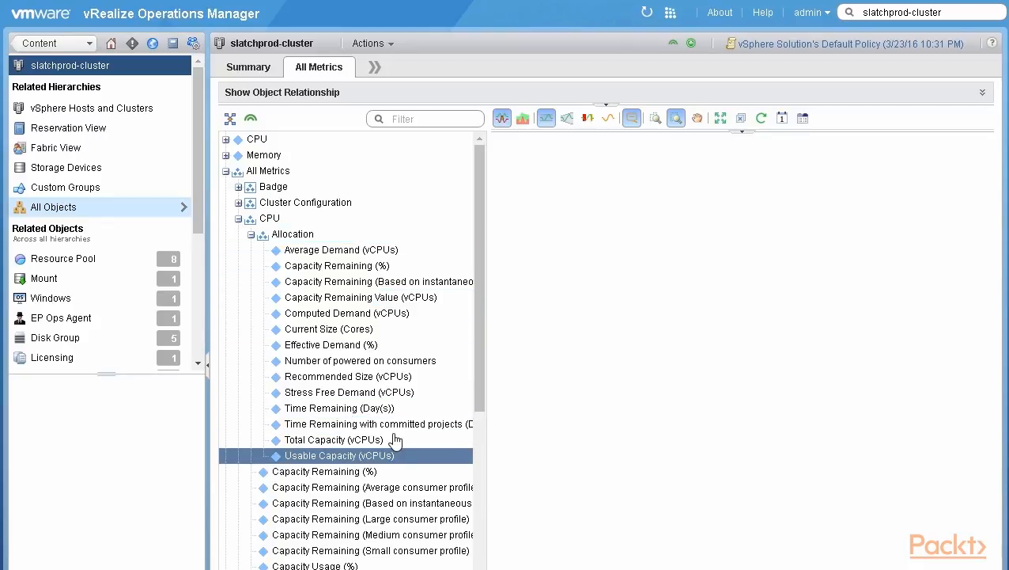
left_click(329, 329)
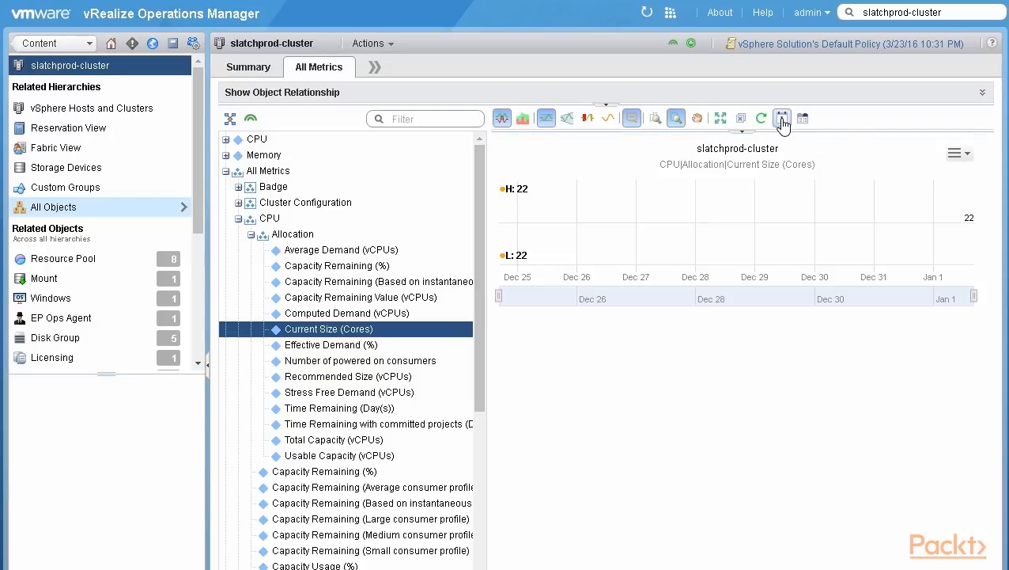
left_click(782, 118)
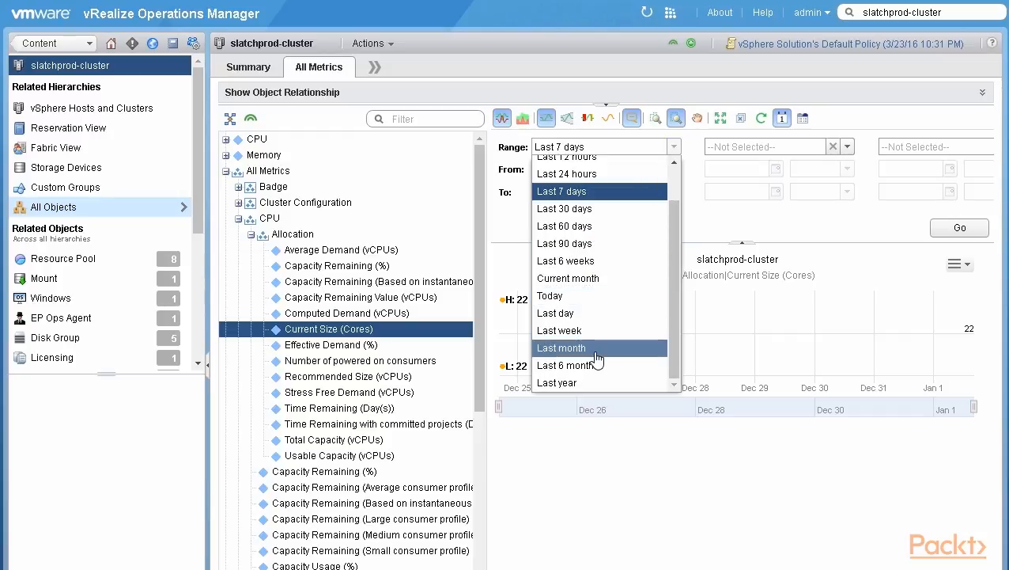
left_click(561, 348)
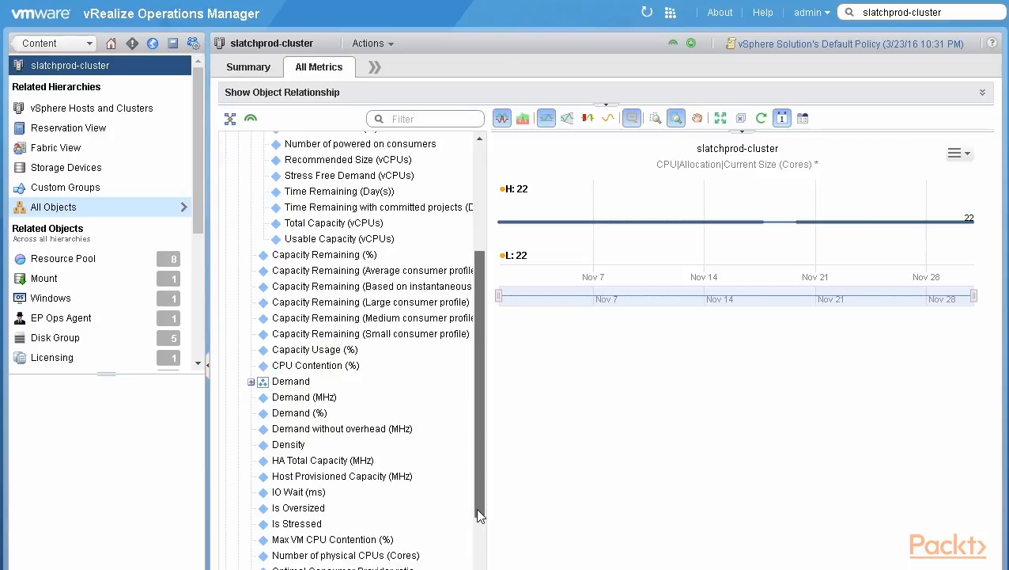
Chart Number of VCPUs on Powered On VMs (61–100) and remove the Current Size (Cores) chart.
scroll("down", 3)
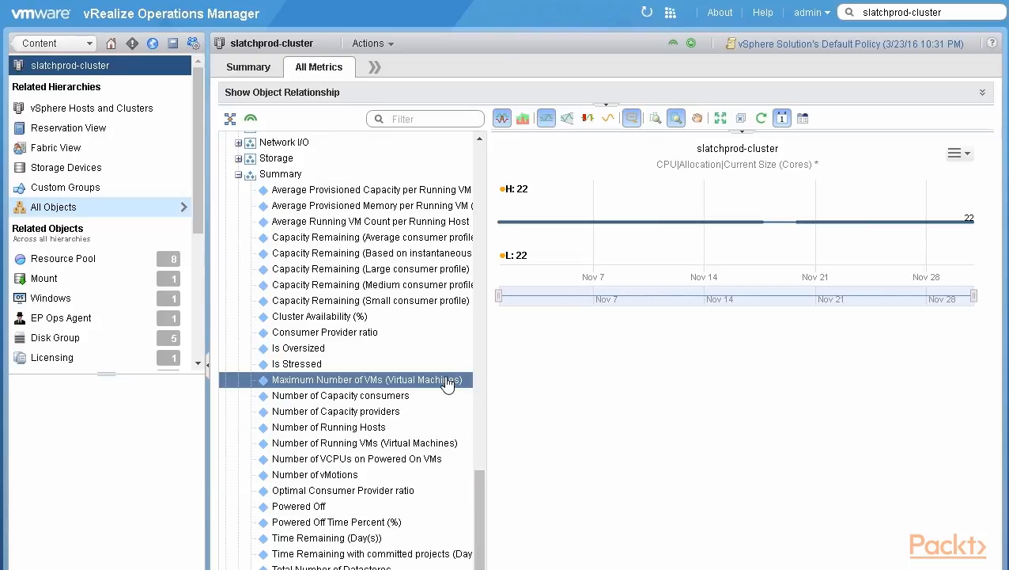
left_click(341, 394)
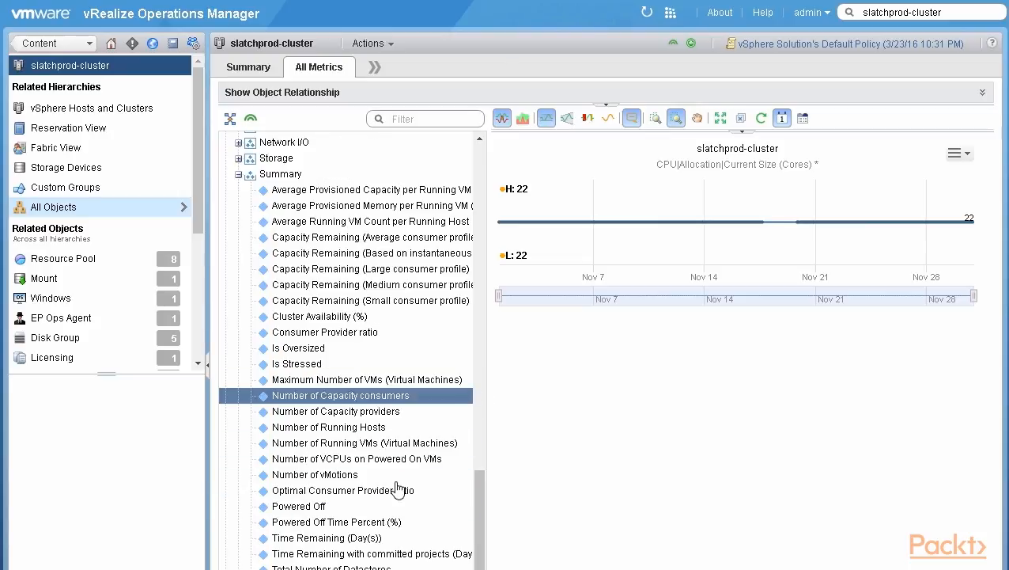
left_click(356, 458)
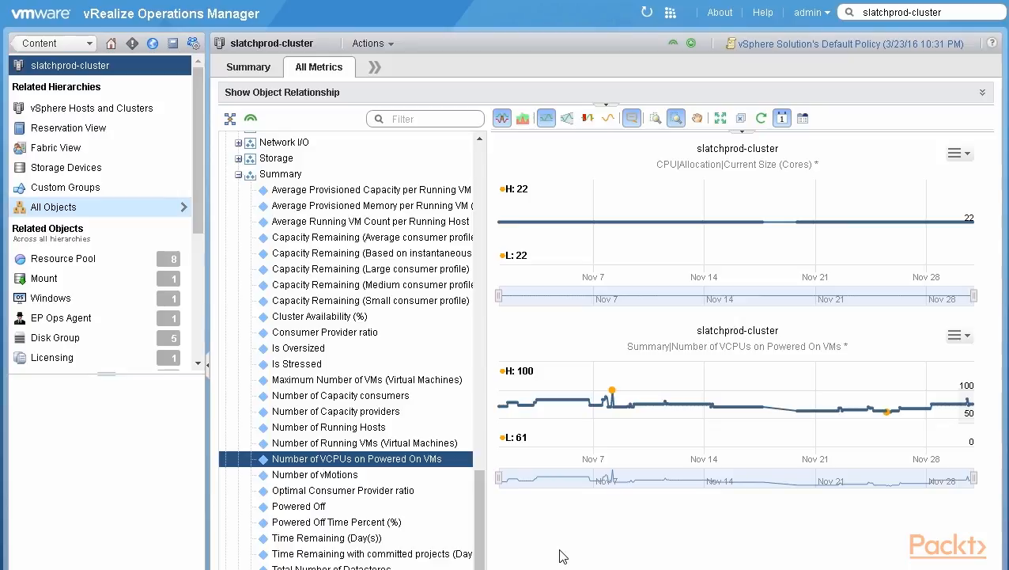
left_click(953, 152)
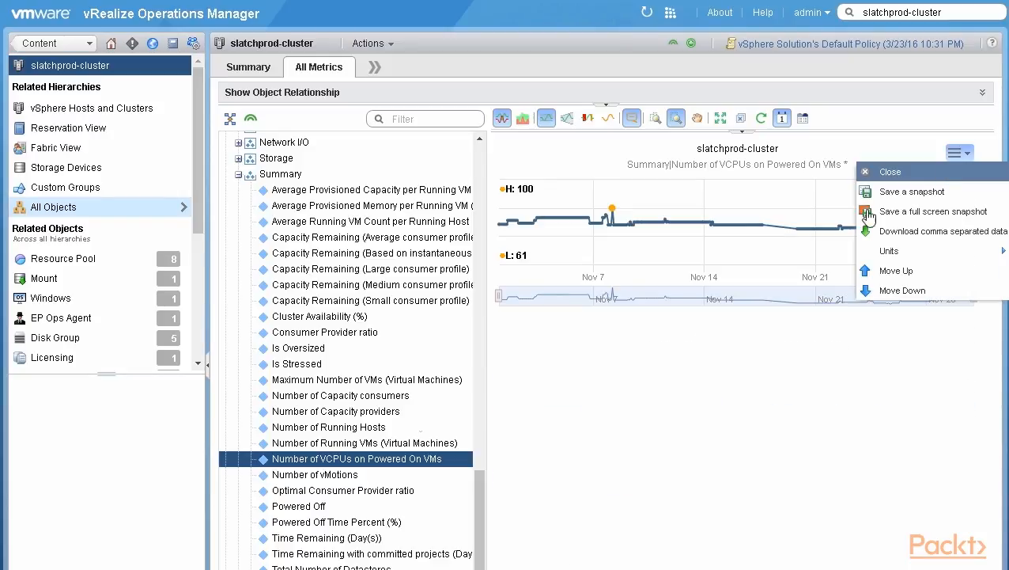
Remove the Number of VCPUs chart, leaving the vCPU to pCPU Ratio super metric chart (2.77–4.55).
left_click(890, 171)
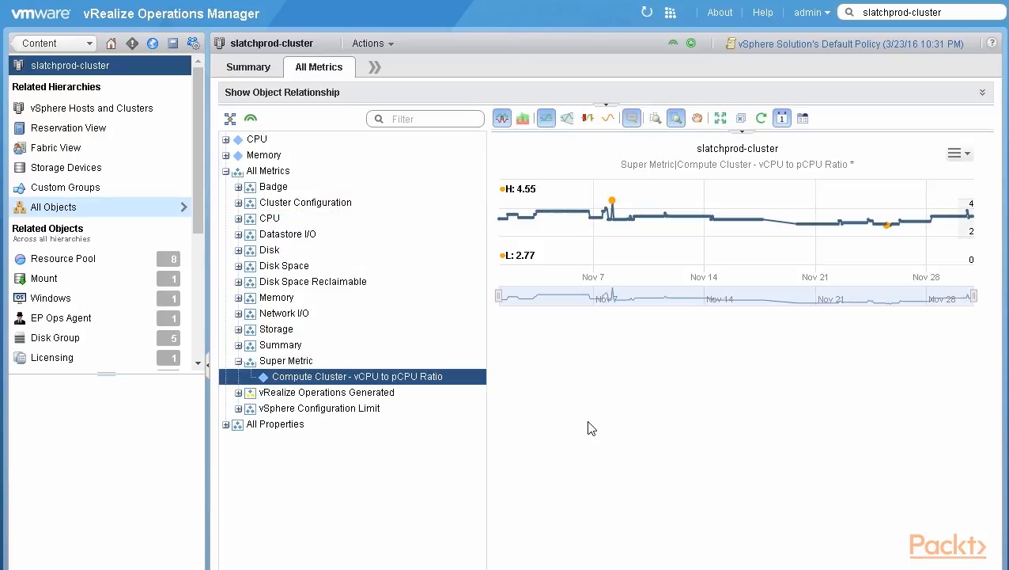
mouse_move(533, 229)
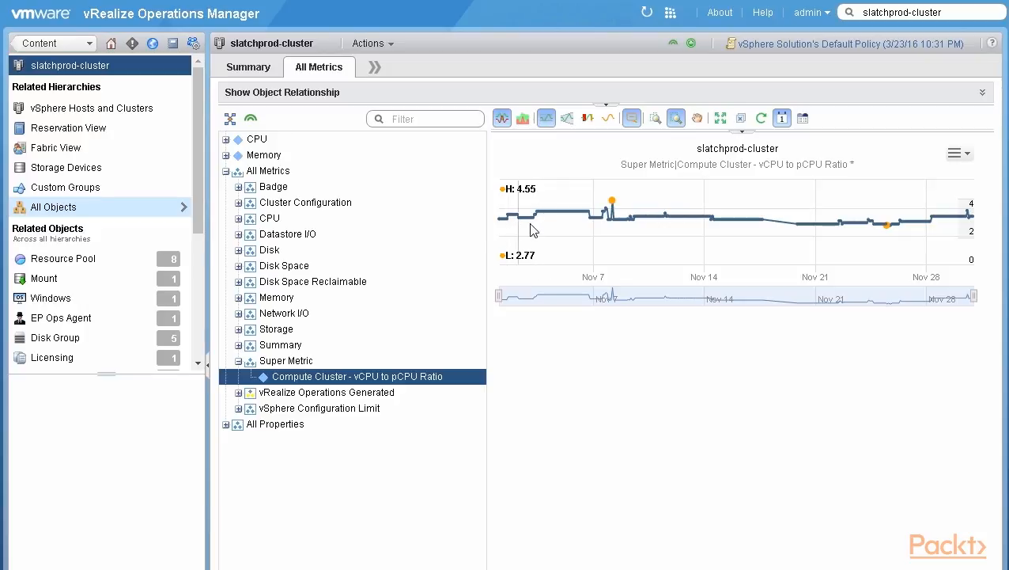
mouse_move(530, 265)
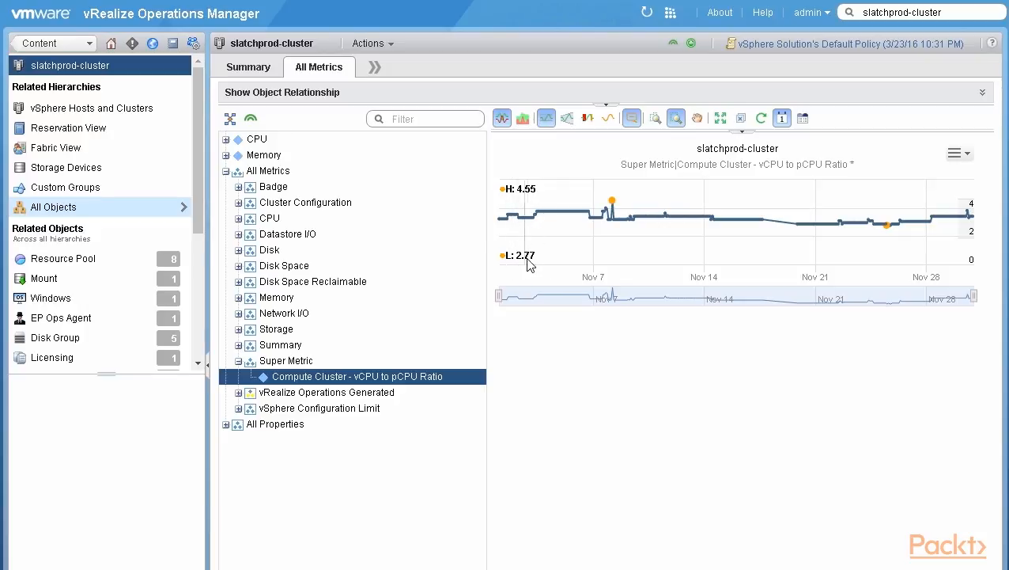
mouse_move(538, 204)
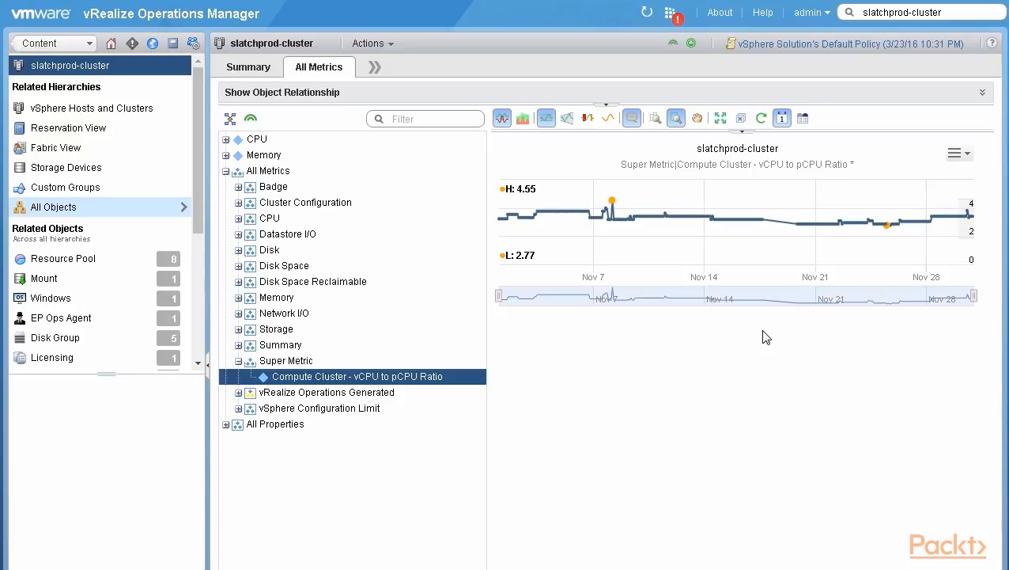
mouse_move(980, 18)
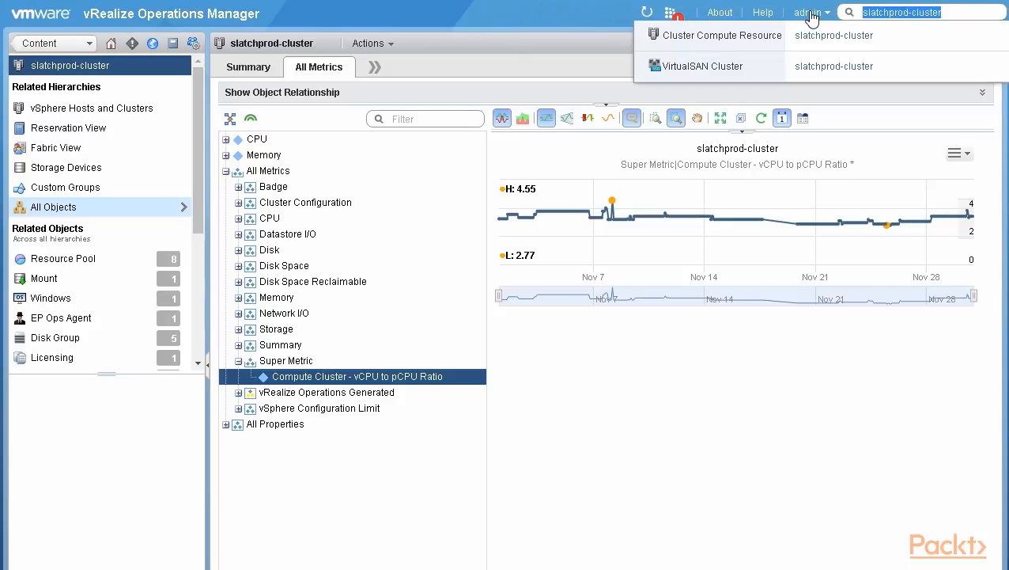
Open the dcprod virtual machine and chart its System OS Uptime instead of the ratio chart.
type("dcprod")
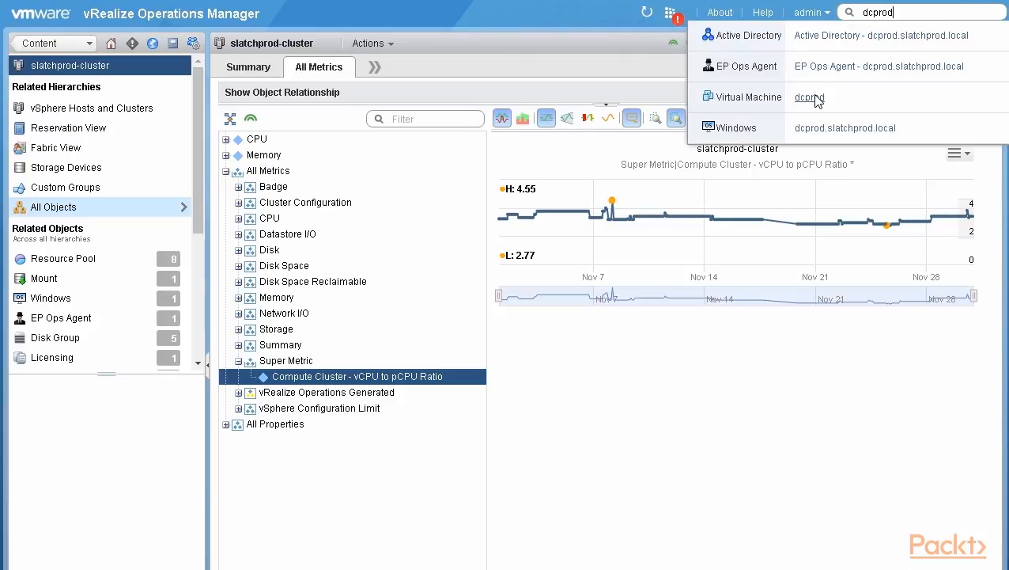
left_click(809, 96)
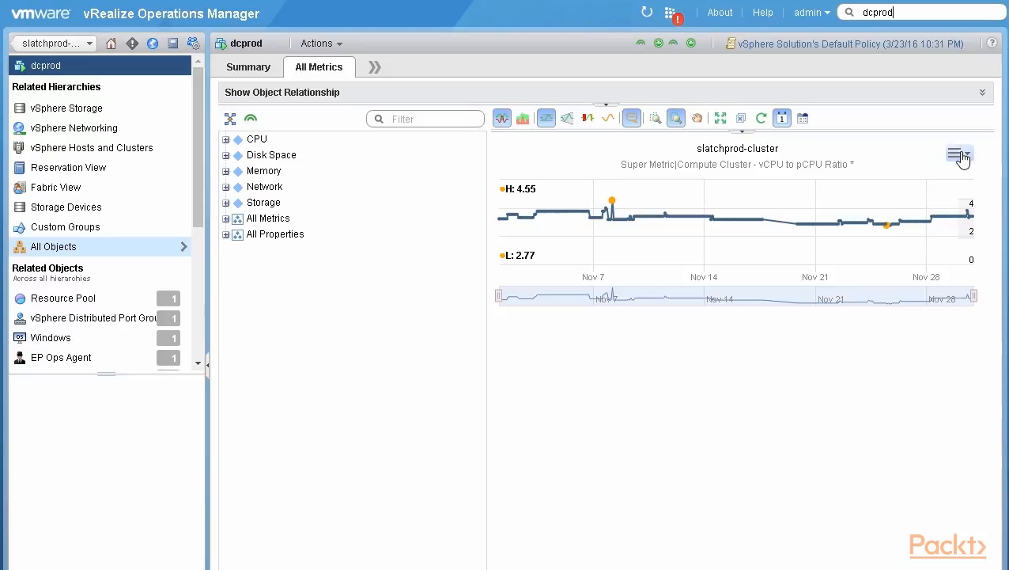
left_click(262, 202)
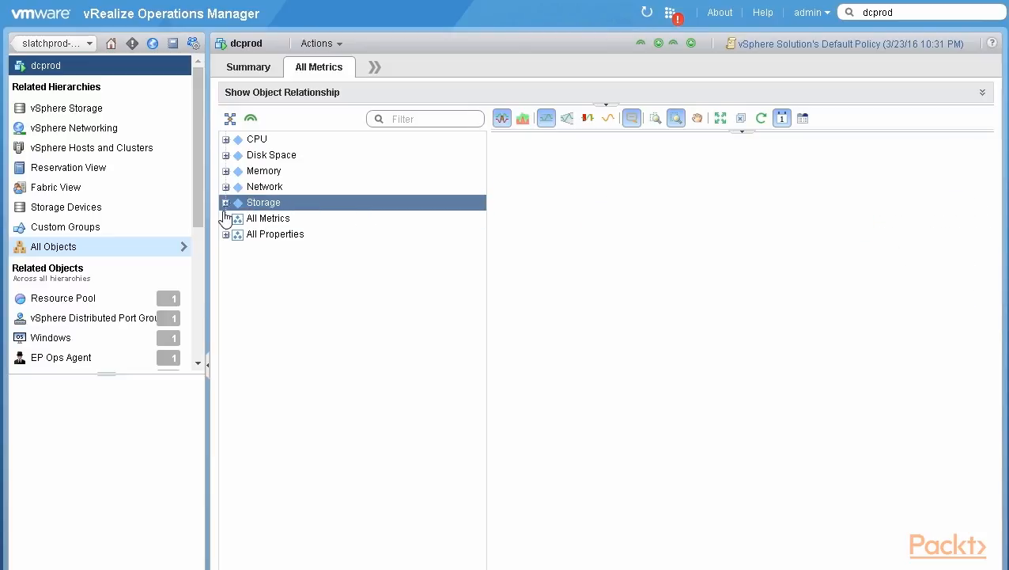
left_click(226, 218)
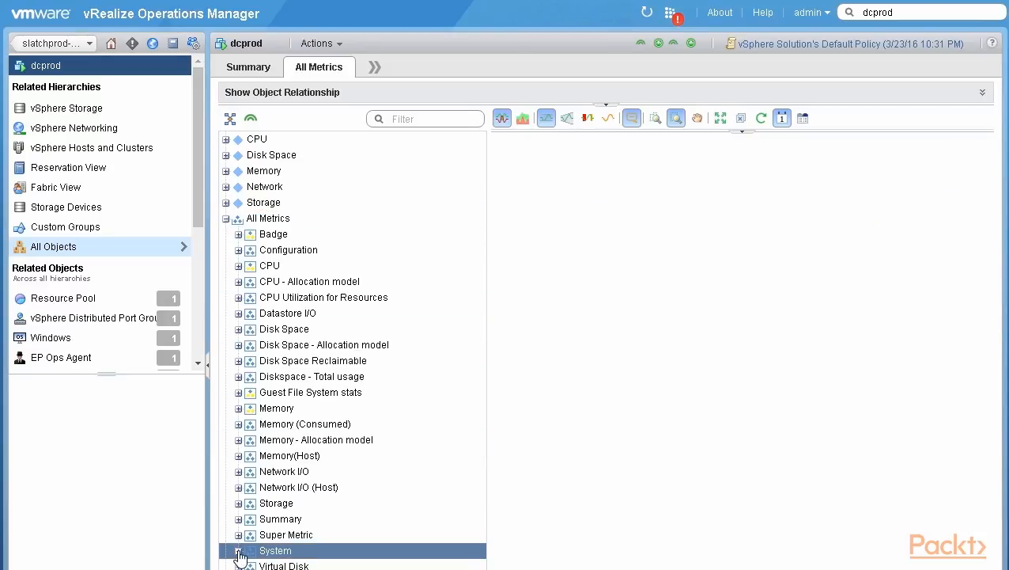
left_click(238, 550)
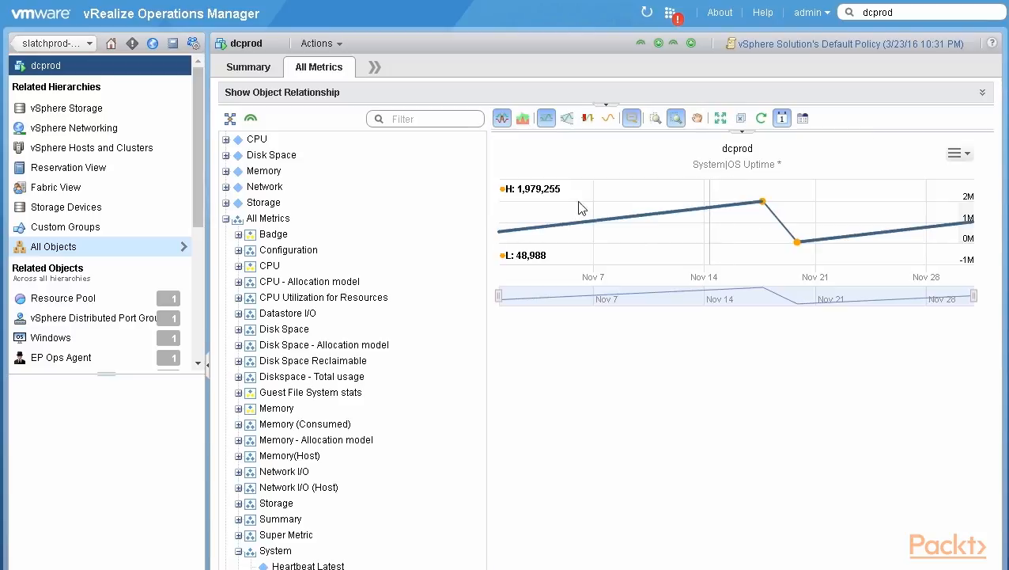
mouse_move(510, 196)
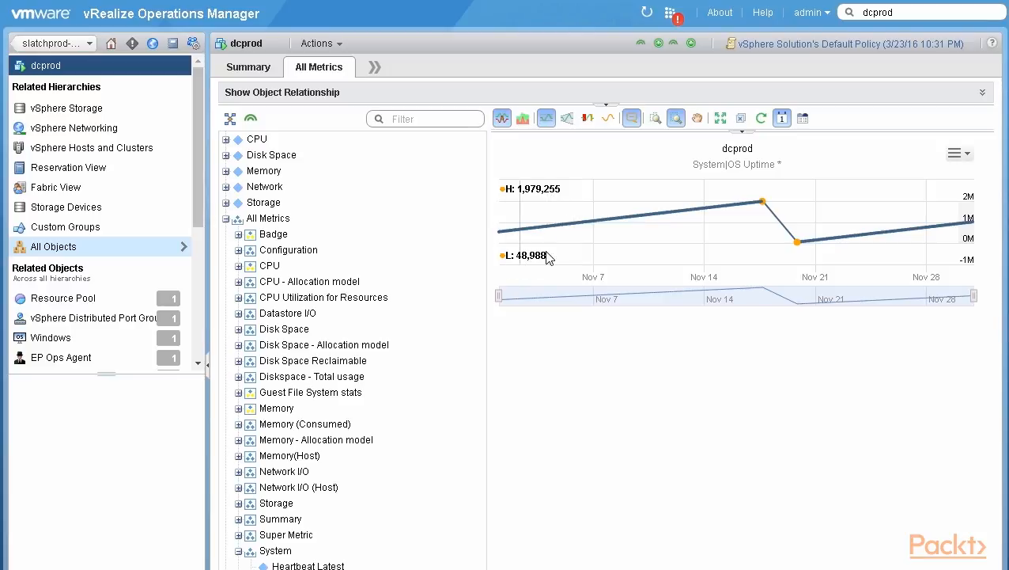
mouse_move(528, 230)
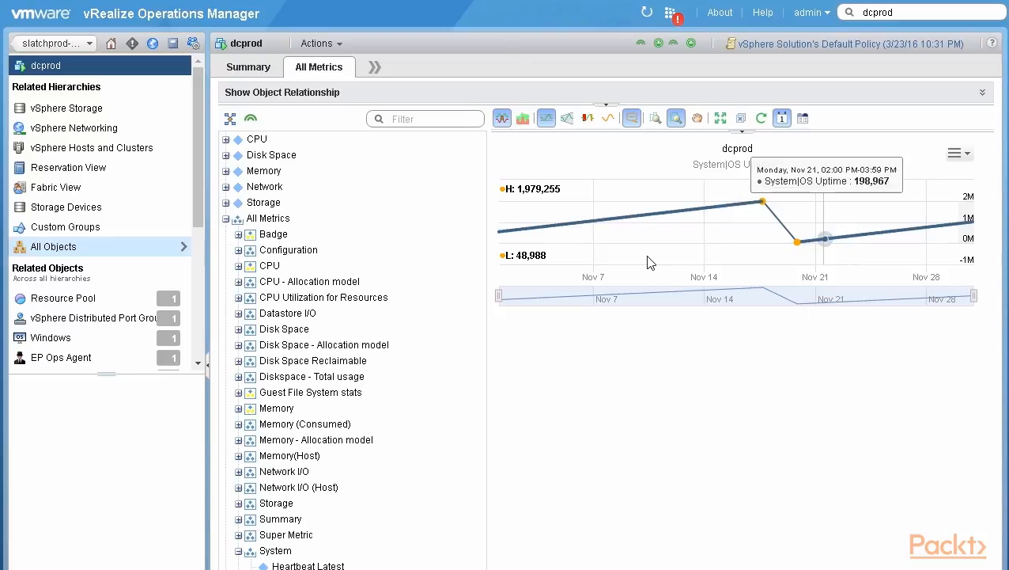
mouse_move(808, 114)
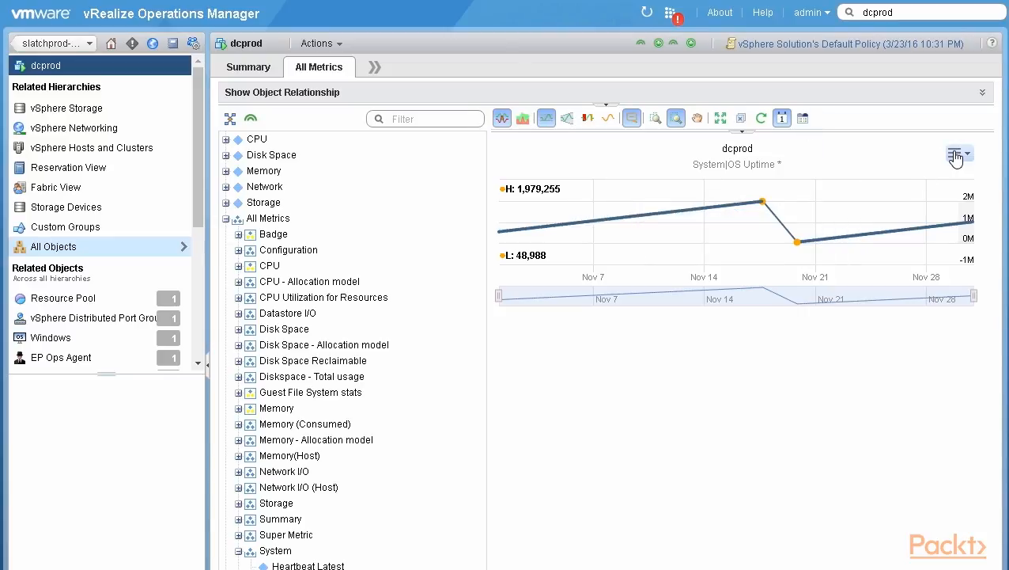
left_click(955, 153)
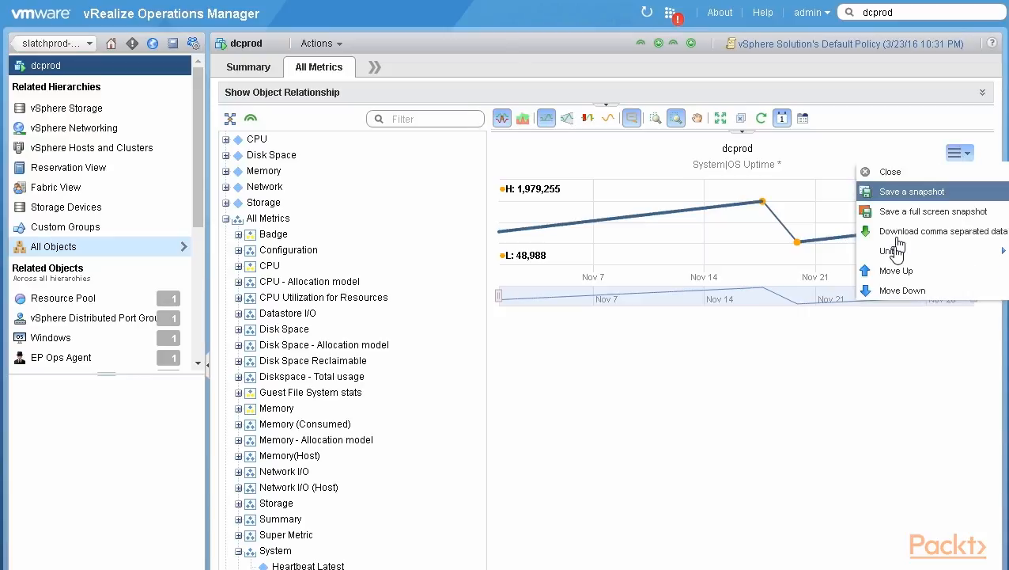
mouse_move(888, 251)
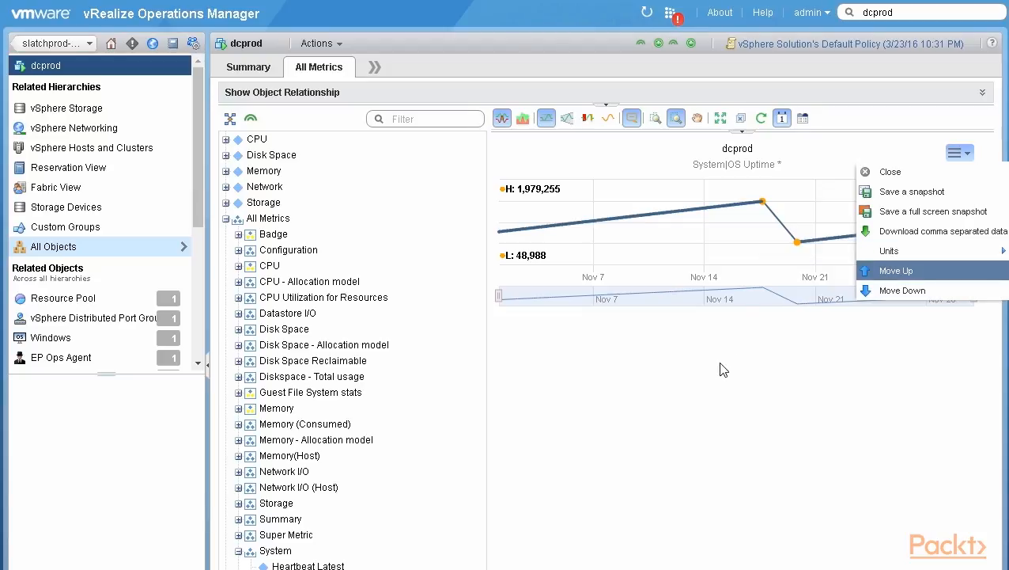
left_click(308, 376)
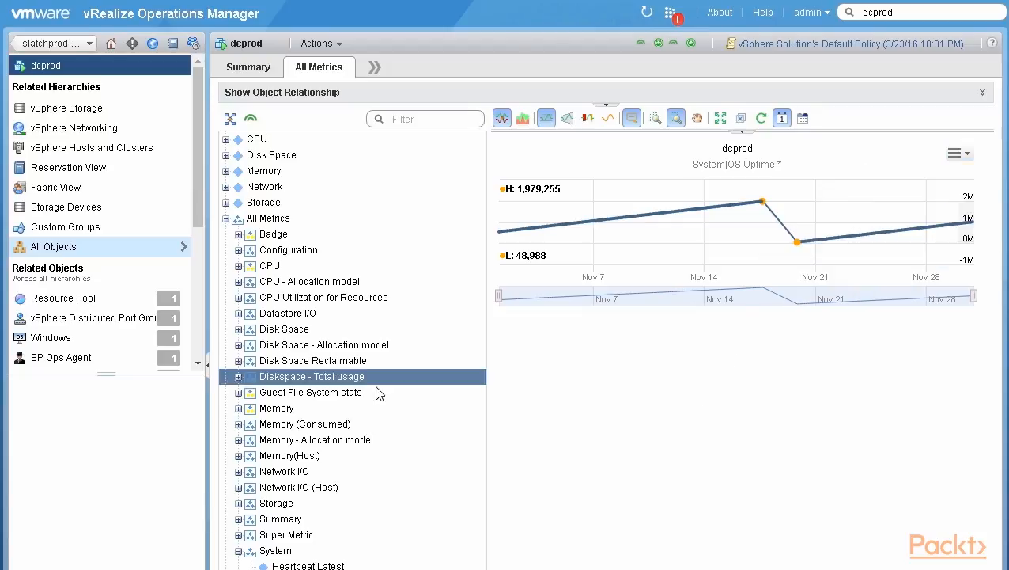
left_click(276, 408)
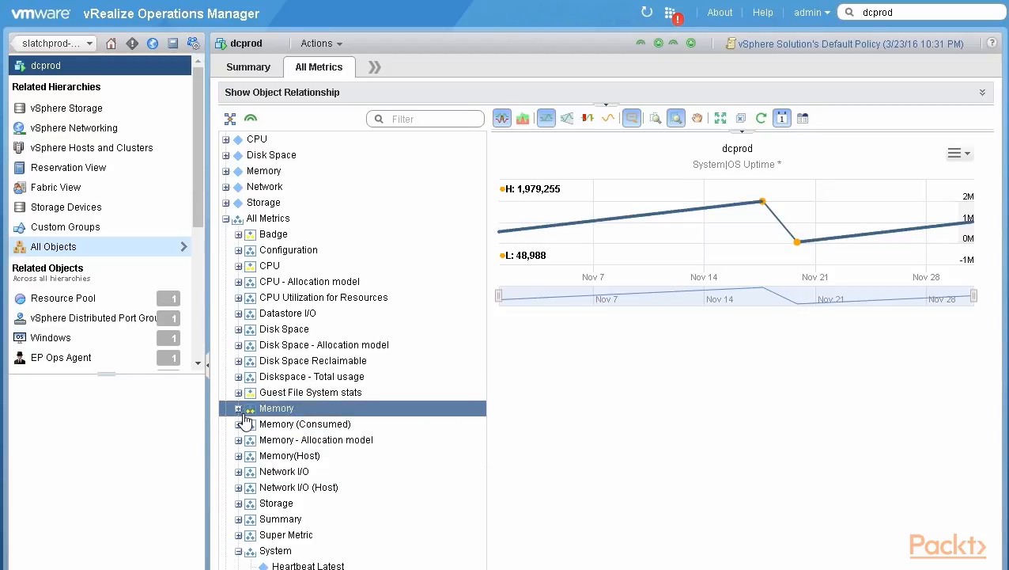
Add dcprod's Super Metric VM Uptime (days) chart, ranging 0–22.91, below OS Uptime.
left_click(286, 534)
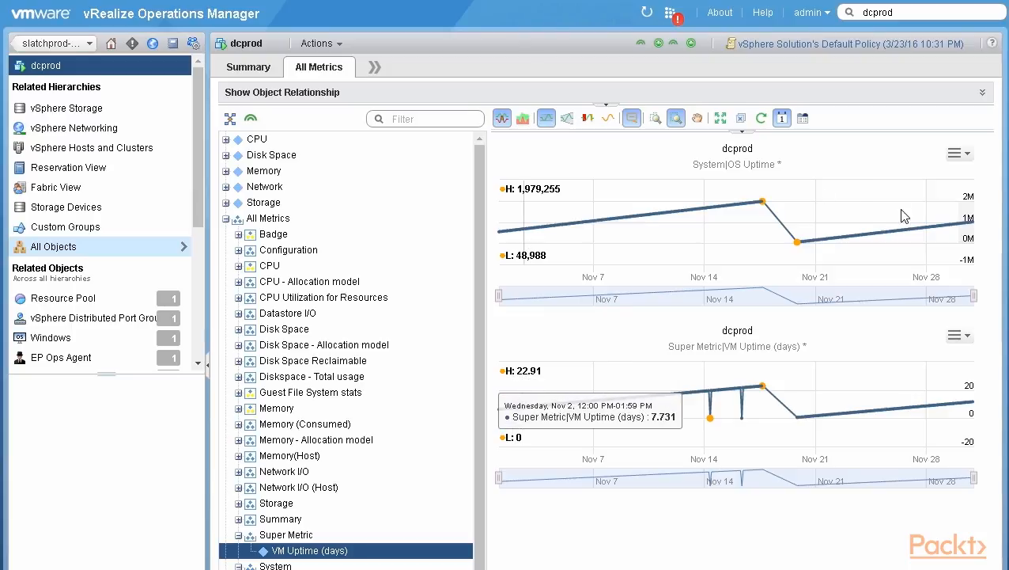
mouse_move(545, 457)
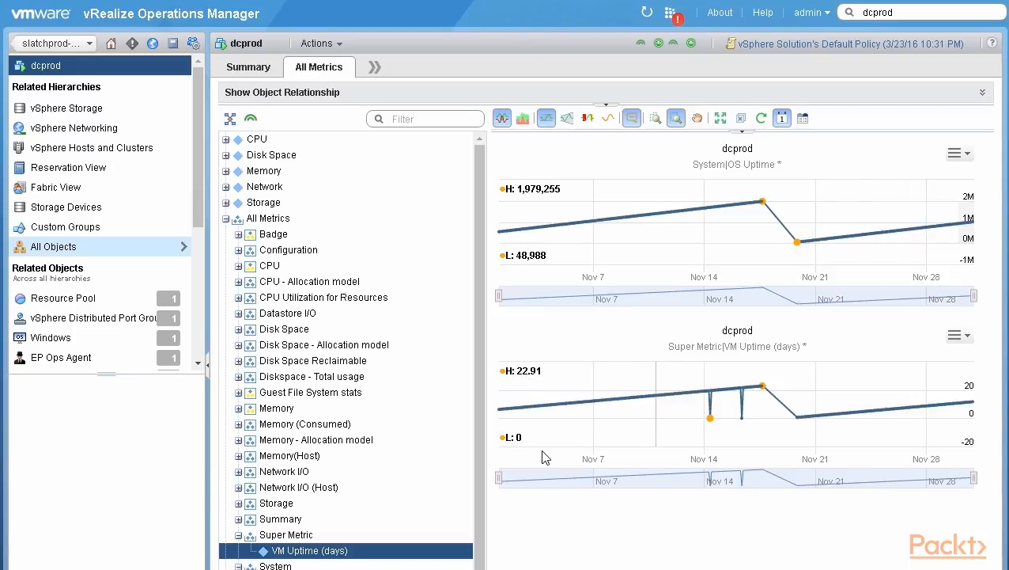